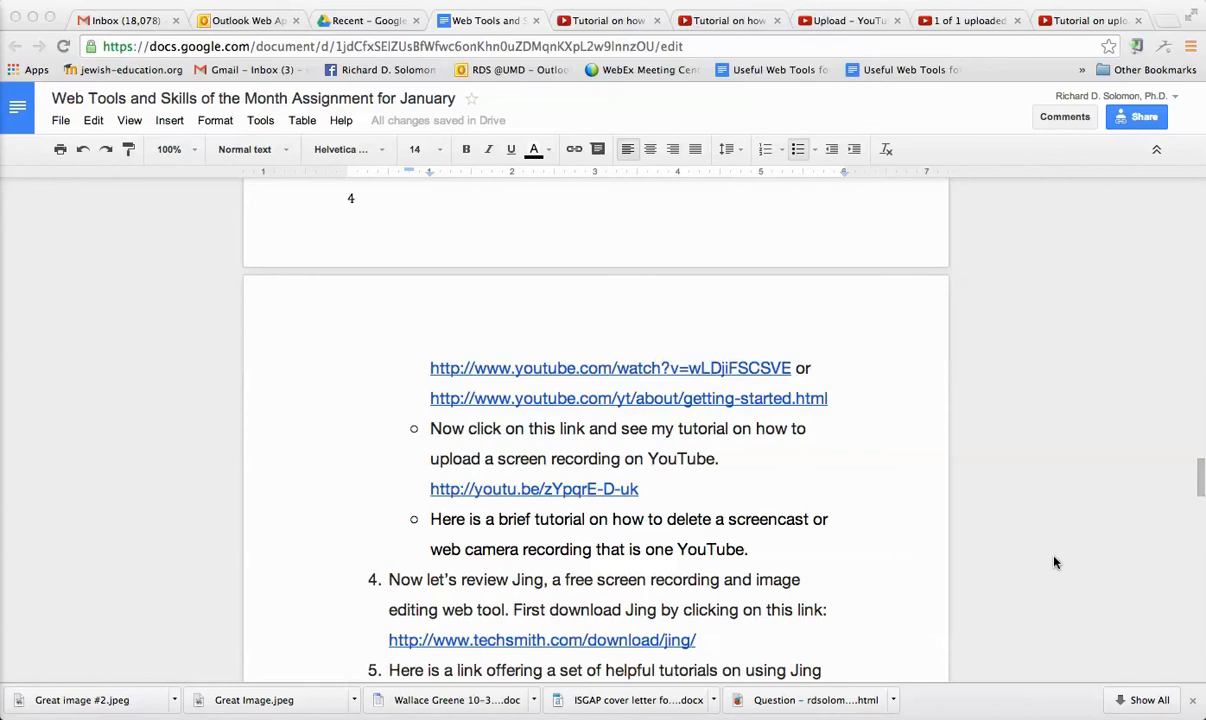
mouse_move(714, 551)
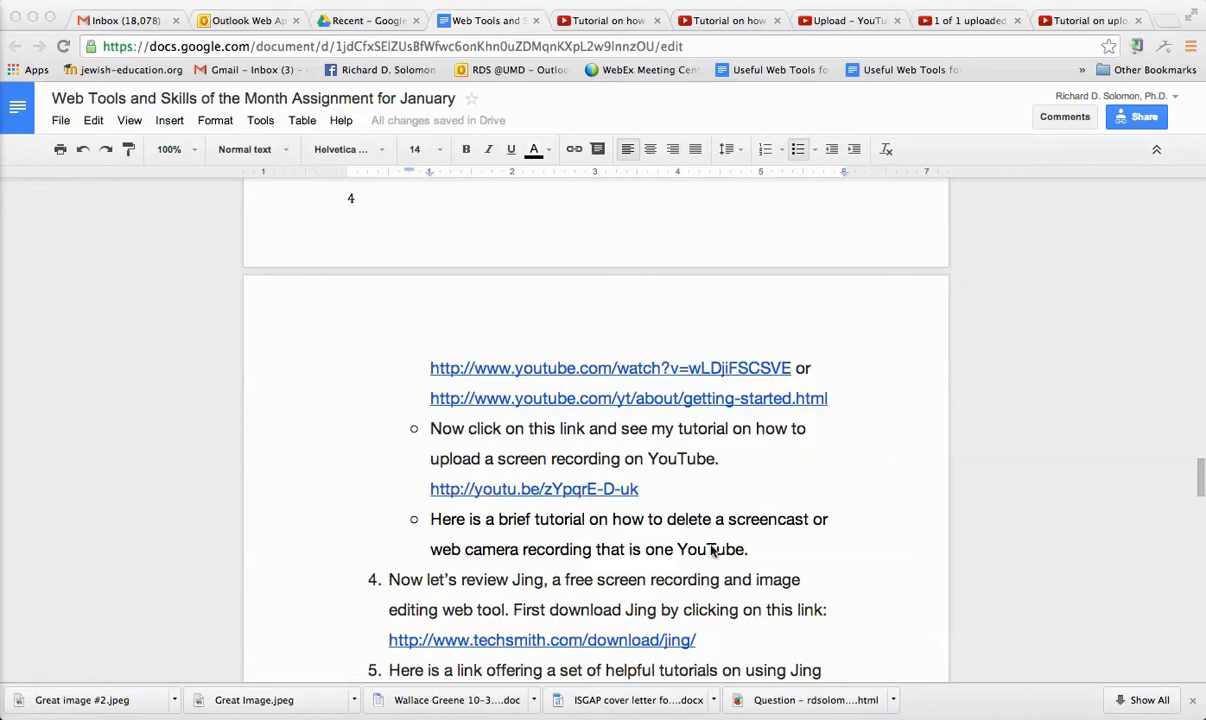
mouse_move(576, 533)
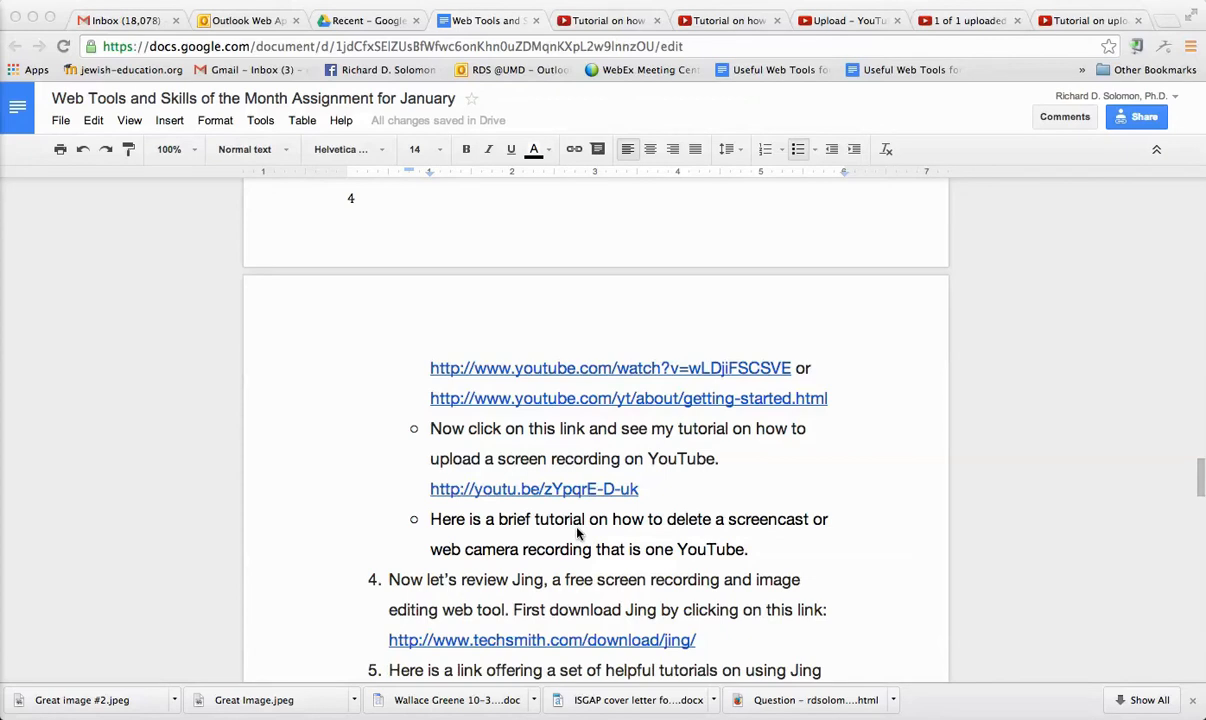
mouse_move(700, 537)
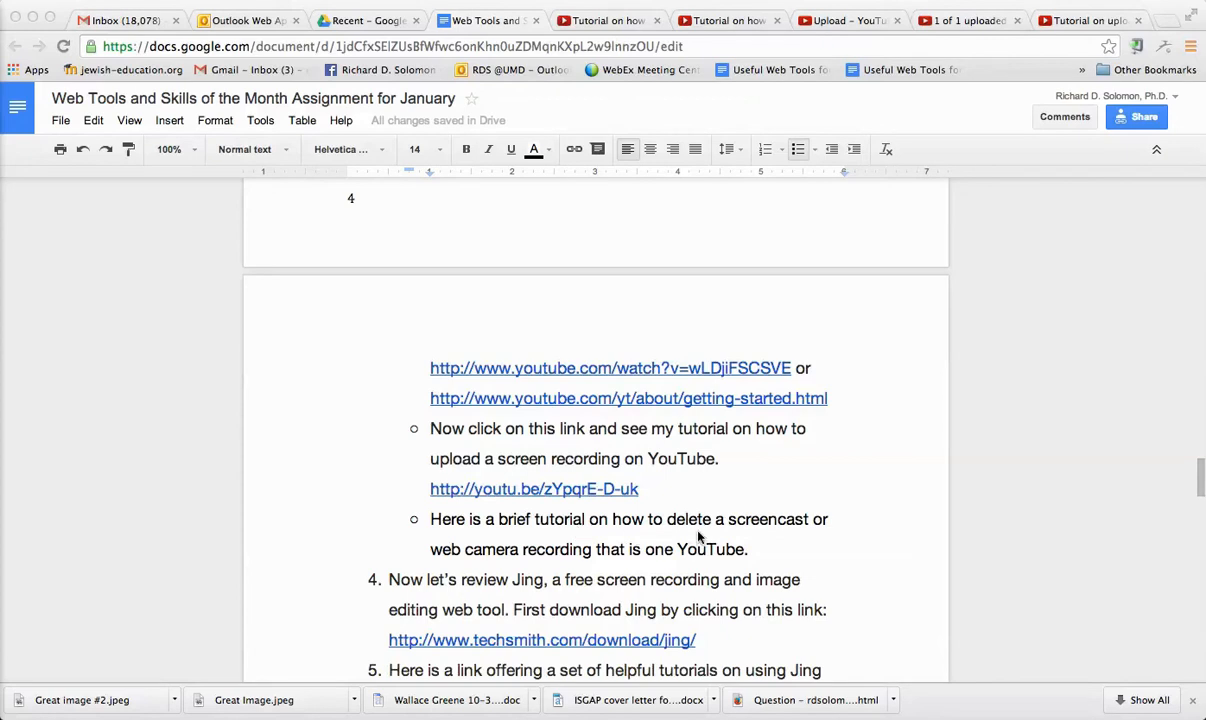
mouse_move(563, 557)
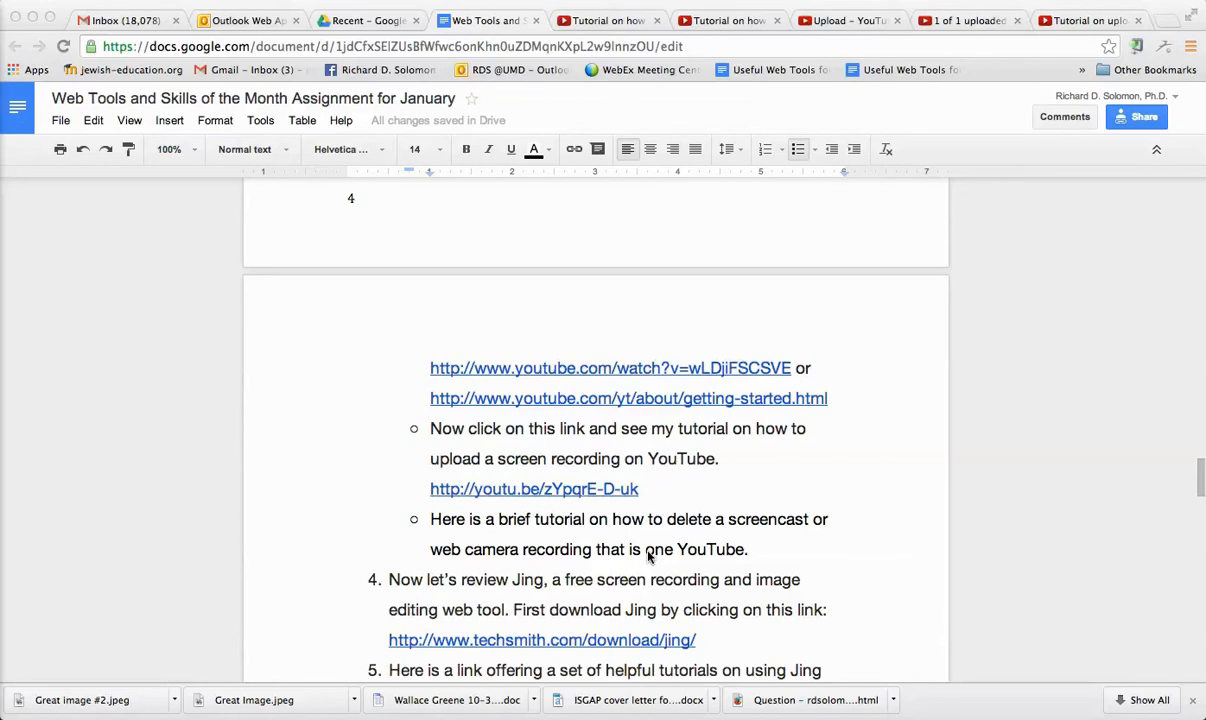
mouse_move(667, 560)
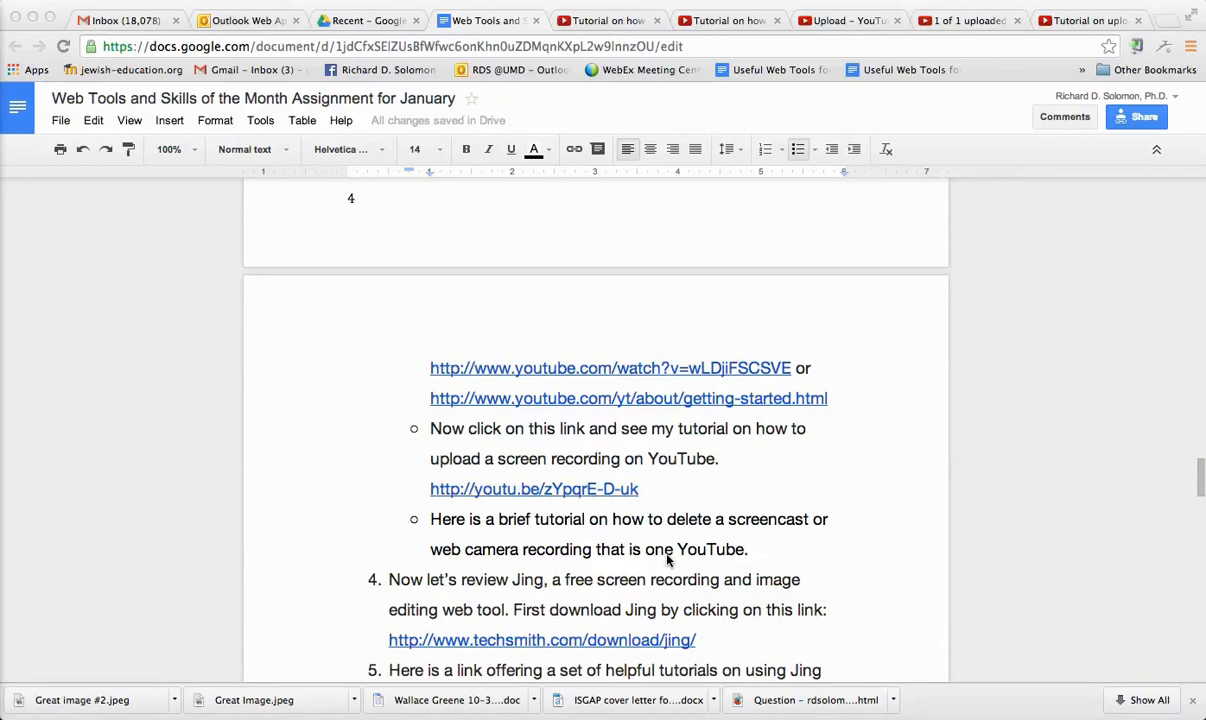
mouse_move(660, 557)
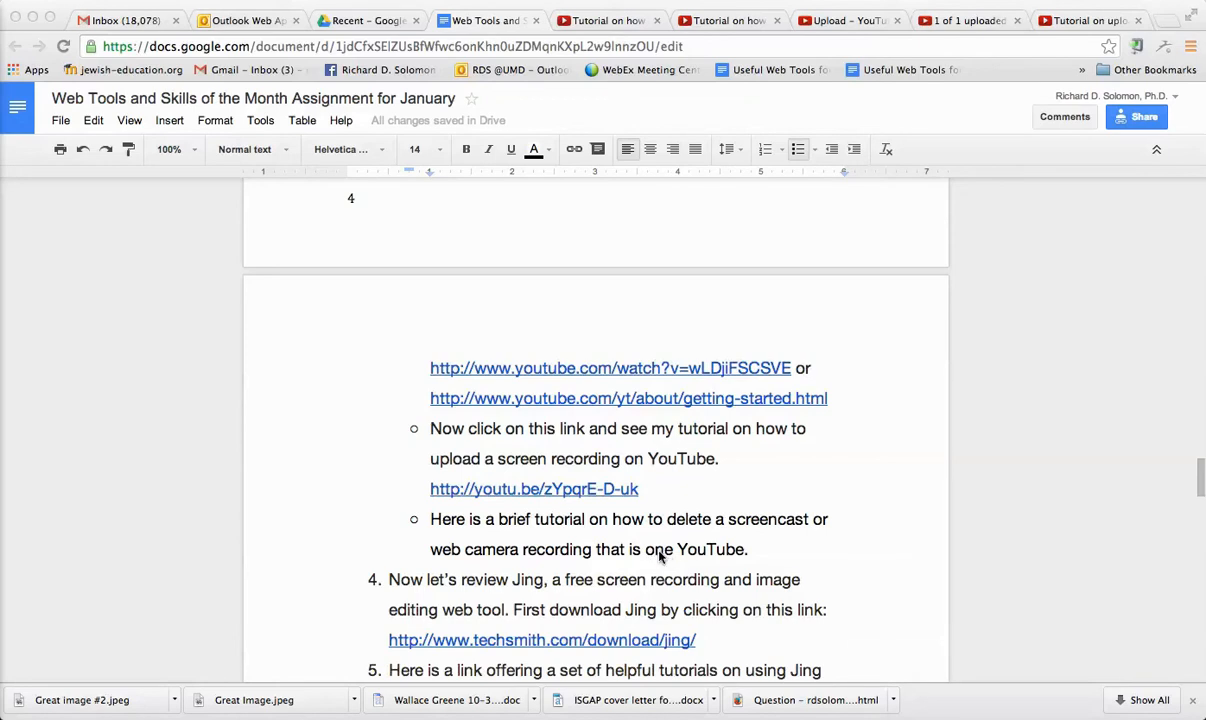
Replace 'is one' with 'you placed on' in the delete-recording bullet
double_click(658, 549)
type(" you placed")
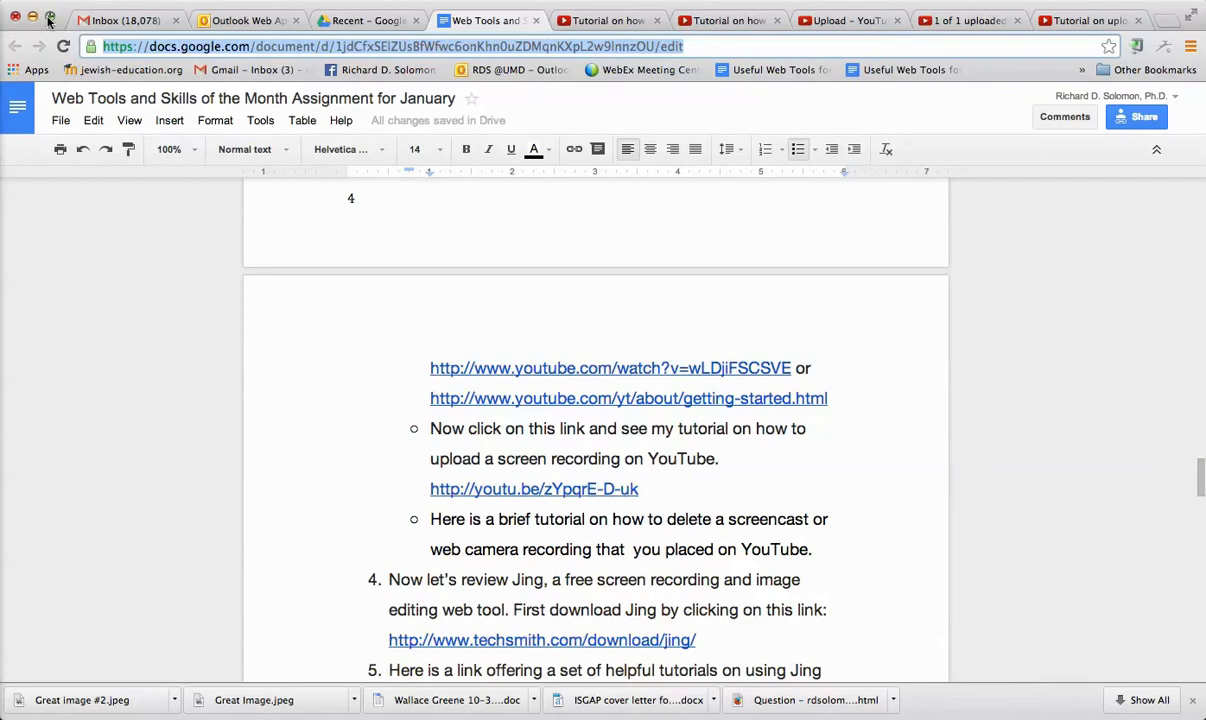
In a new Chrome tab, enter the YouTube video address youtube.com/watch?v=DPRjr2aijzM
left_click(50, 18)
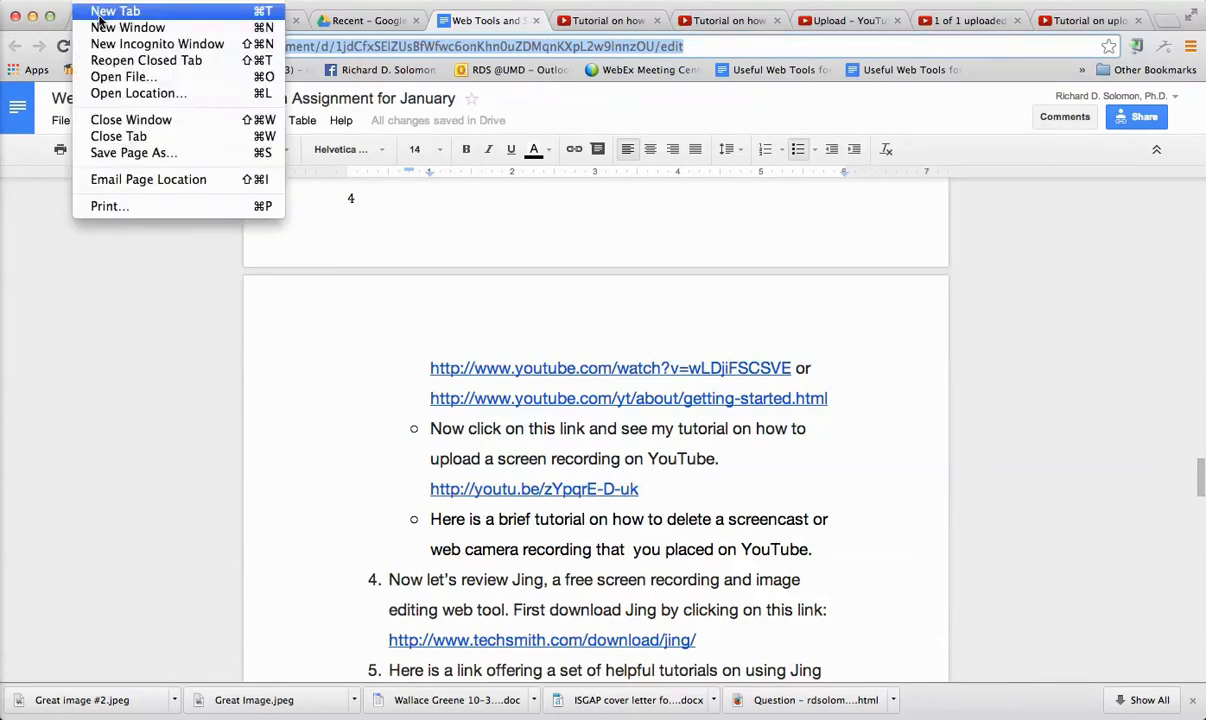
left_click(115, 11)
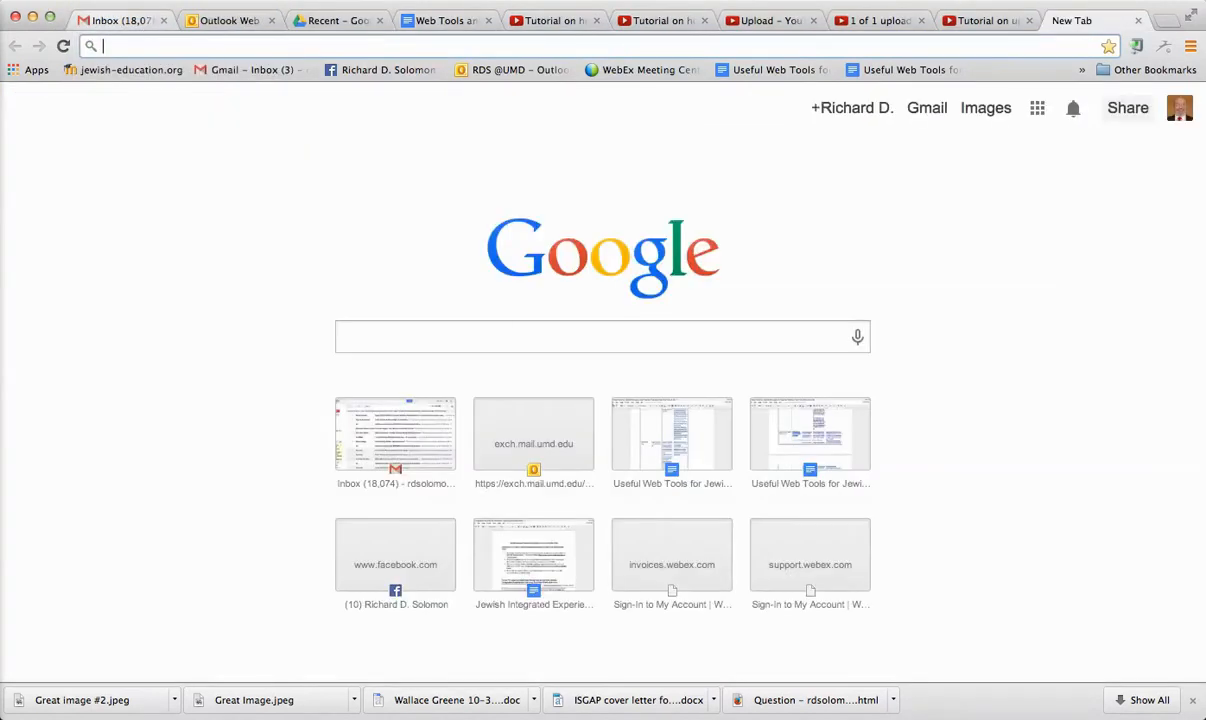
type("youtube.com/watch?v=DPRjr2aijzM")
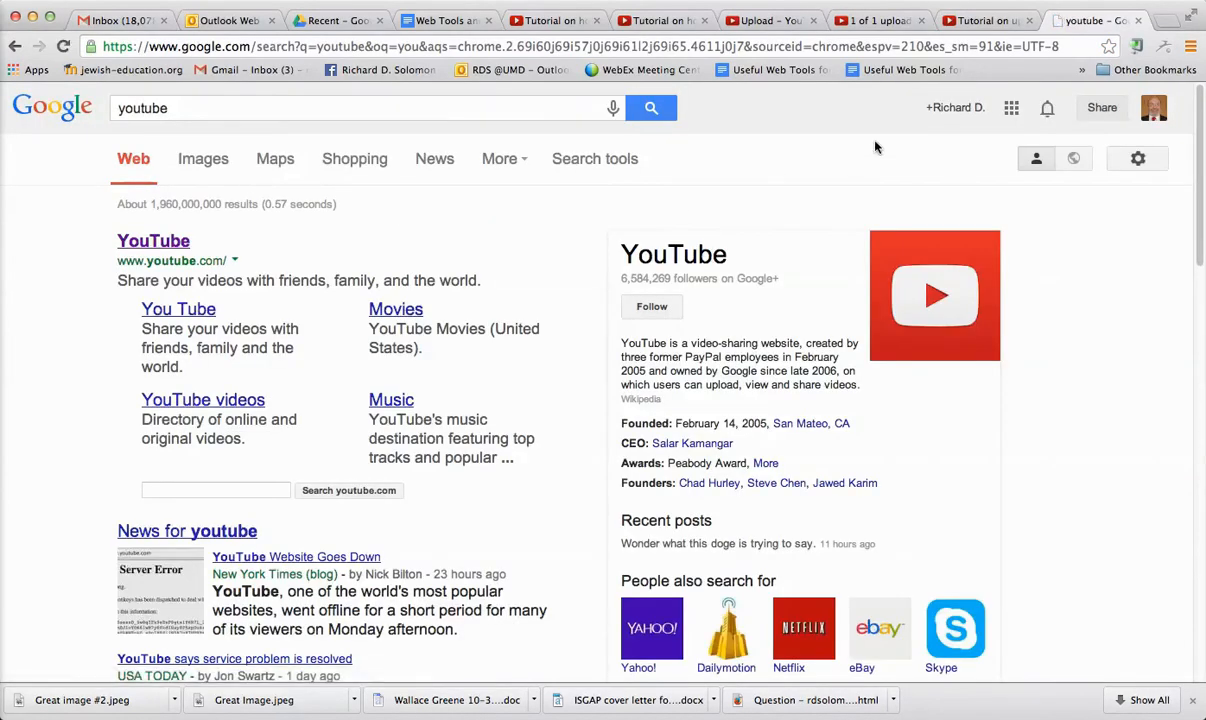
mouse_move(955, 107)
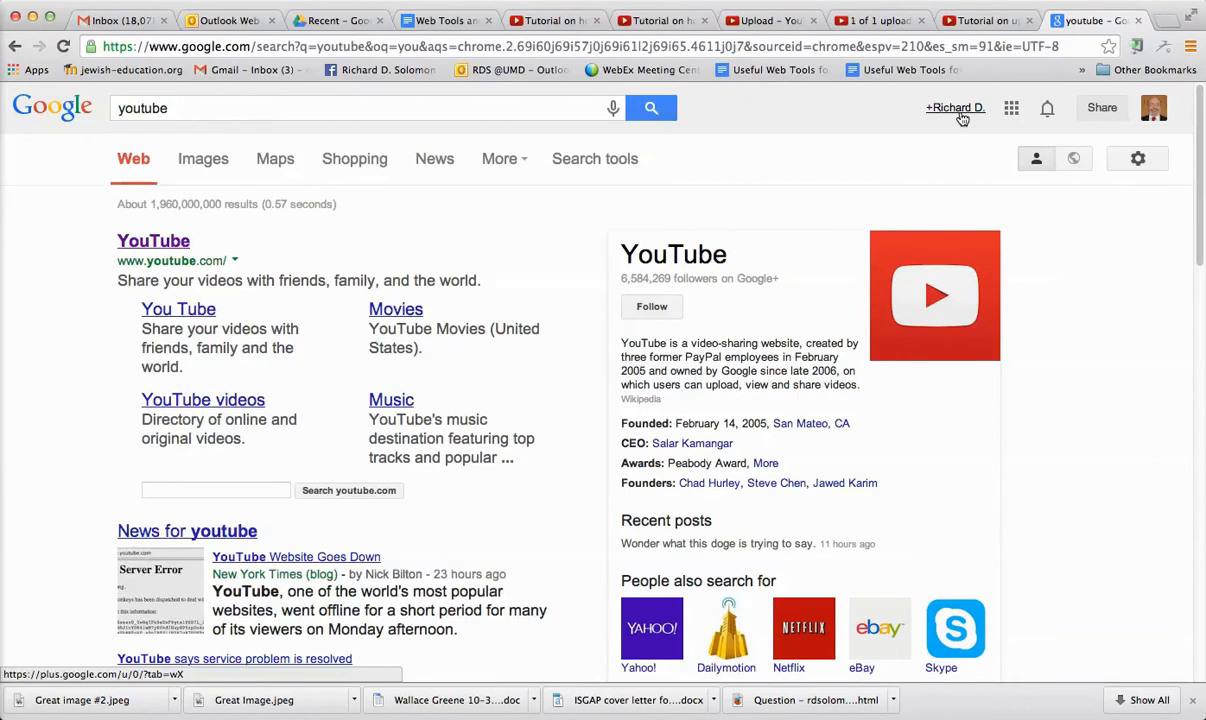
Go from the Google+ home page through the apps grid to YouTube
left_click(954, 107)
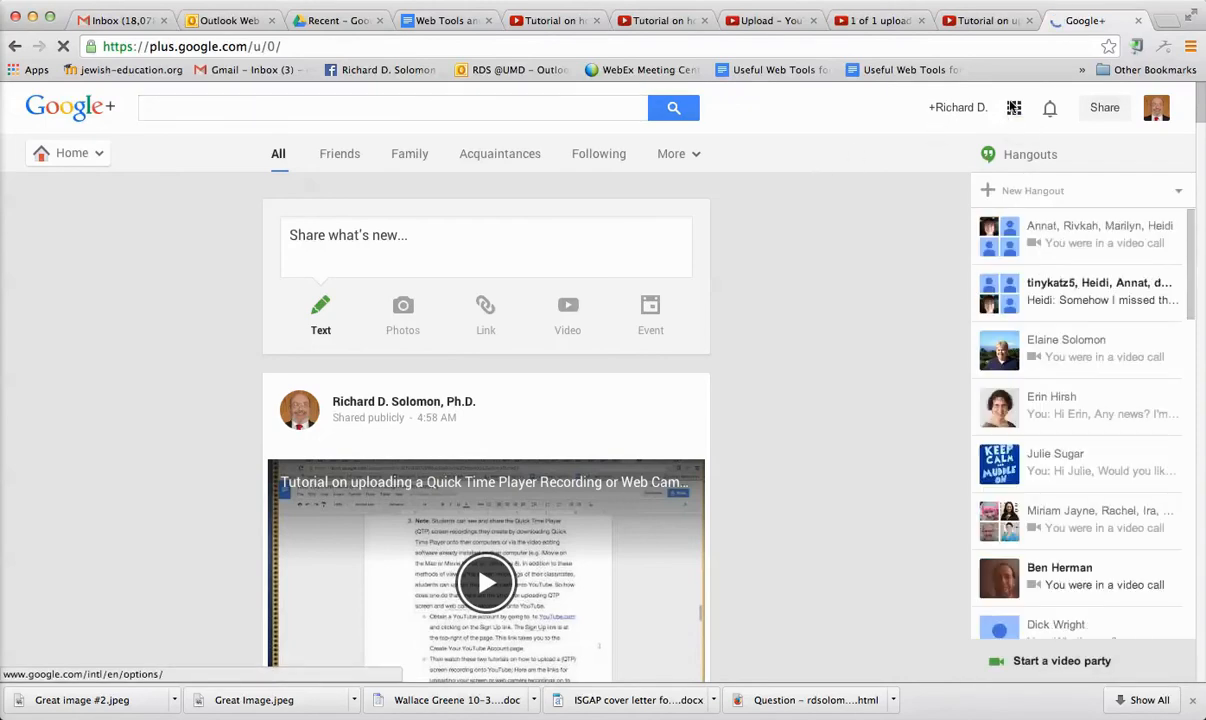
left_click(1013, 107)
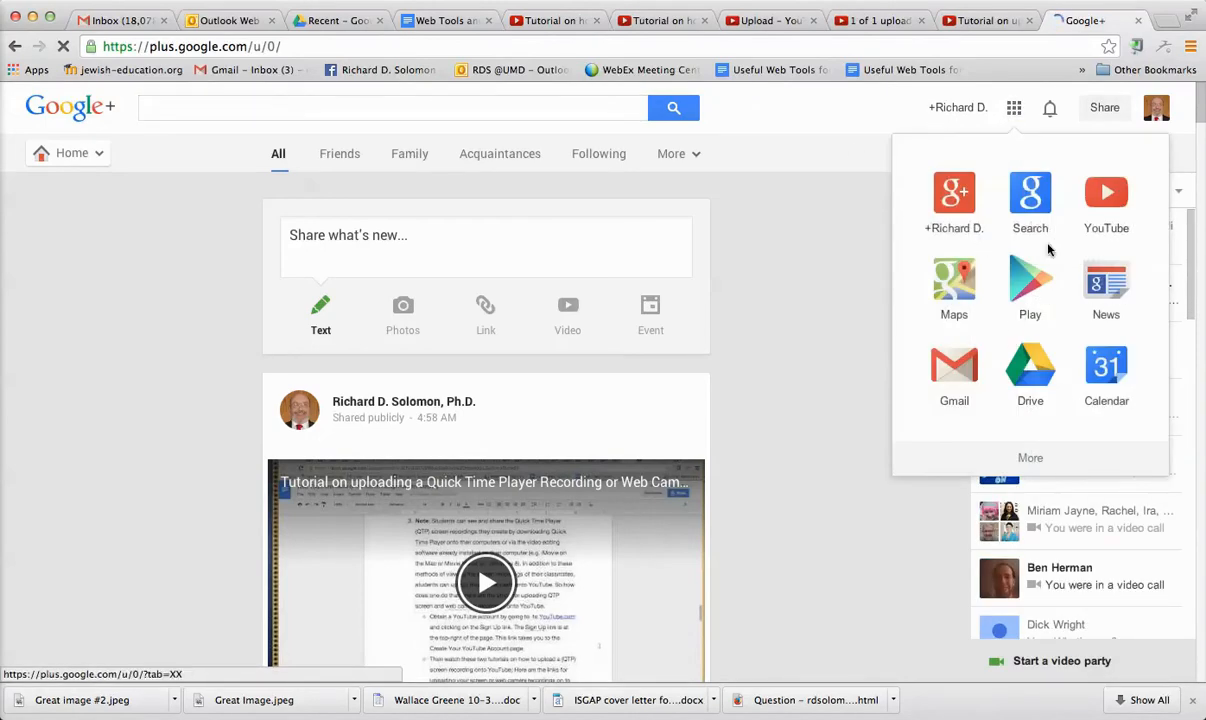
left_click(1106, 192)
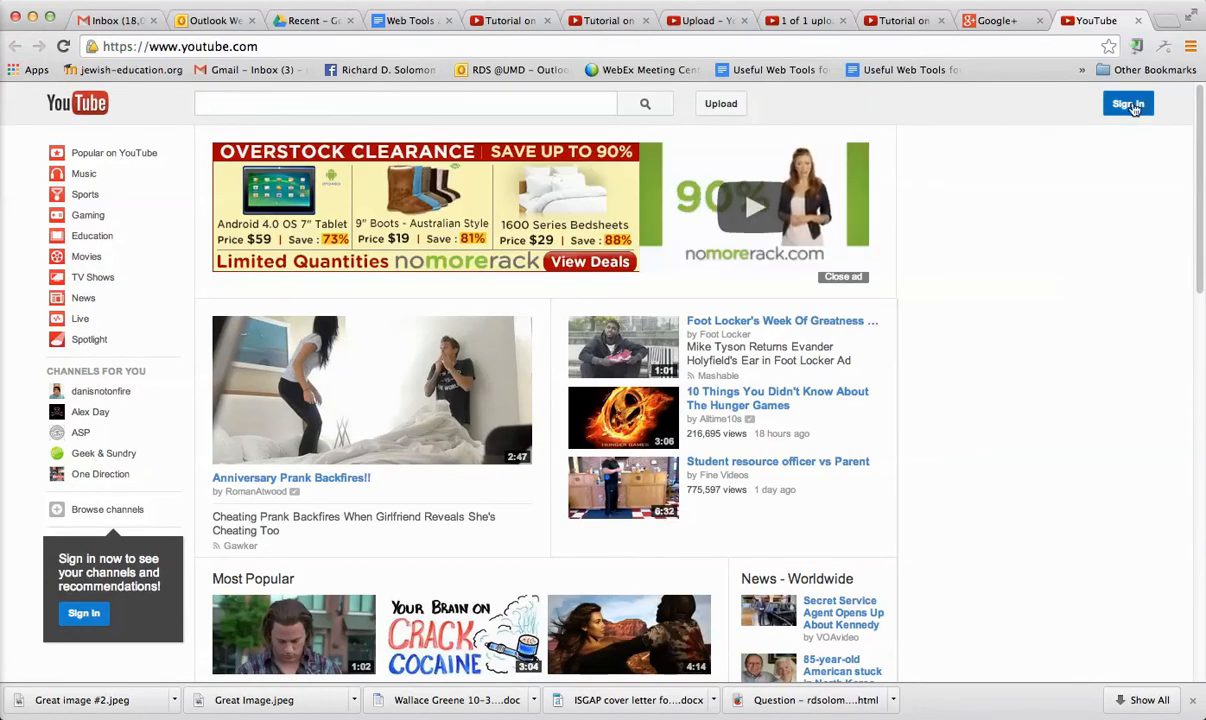
Sign in to YouTube and open the Video Manager Uploads list of 26 videos
left_click(1128, 103)
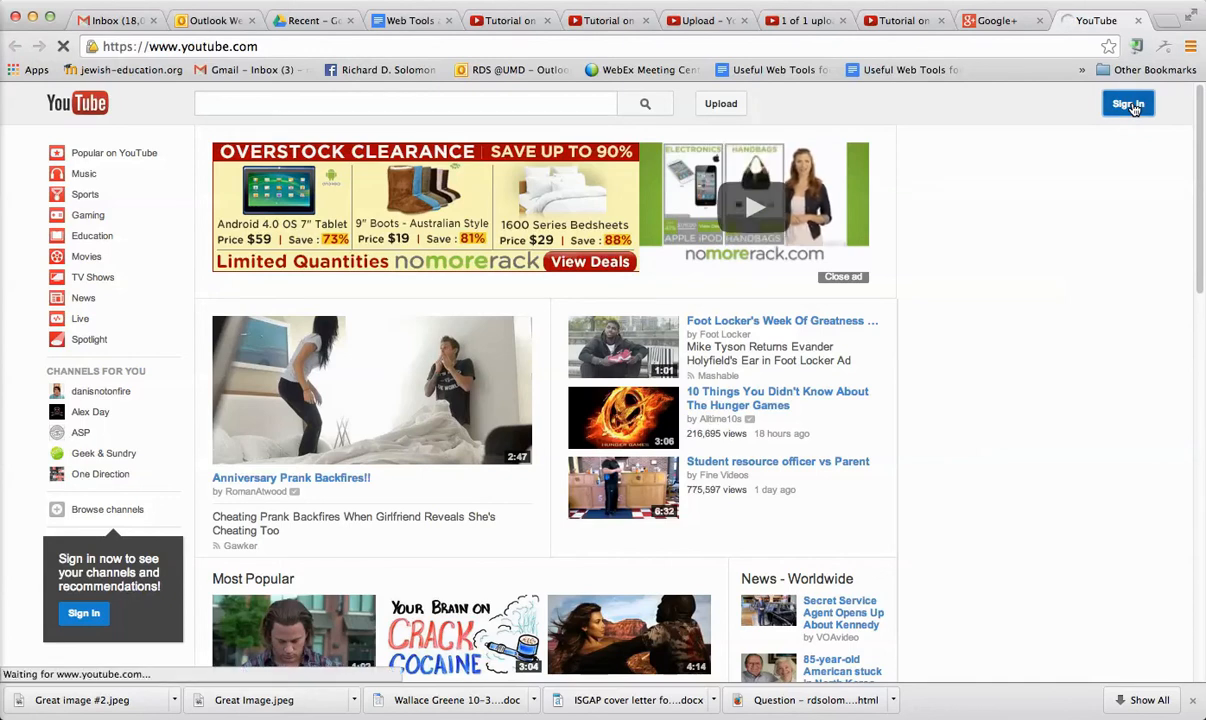
left_click(1128, 103)
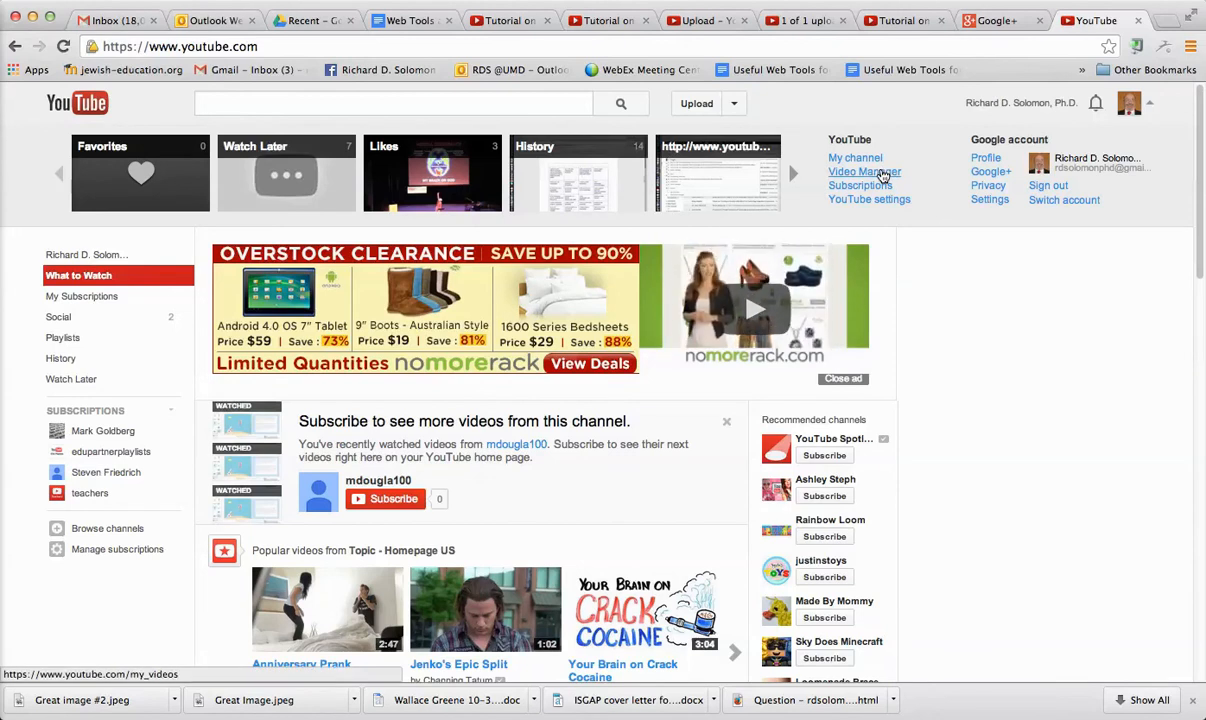
left_click(864, 171)
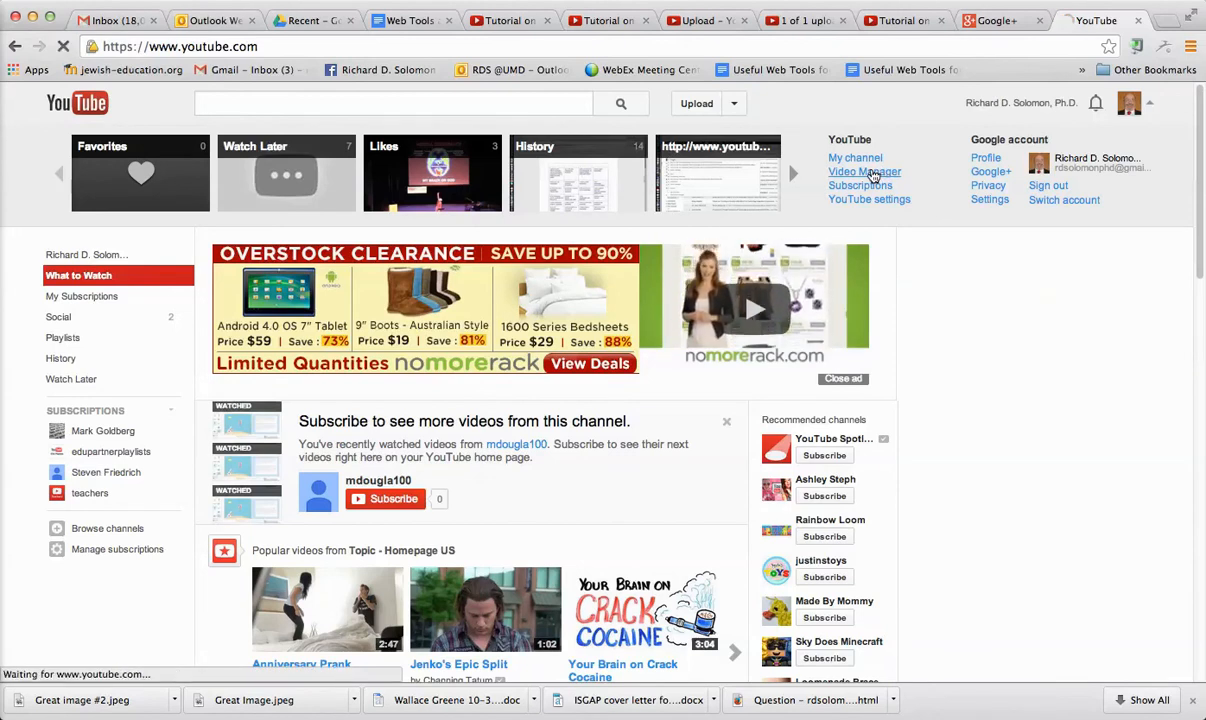
left_click(864, 171)
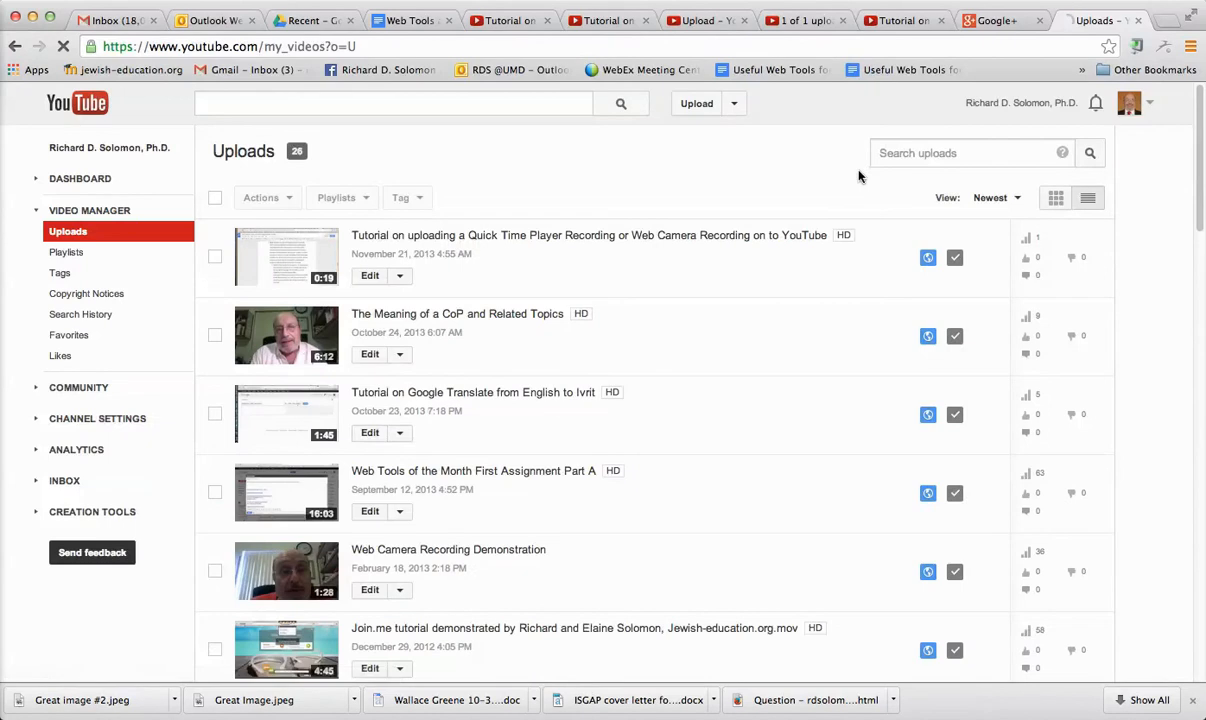
mouse_move(698, 271)
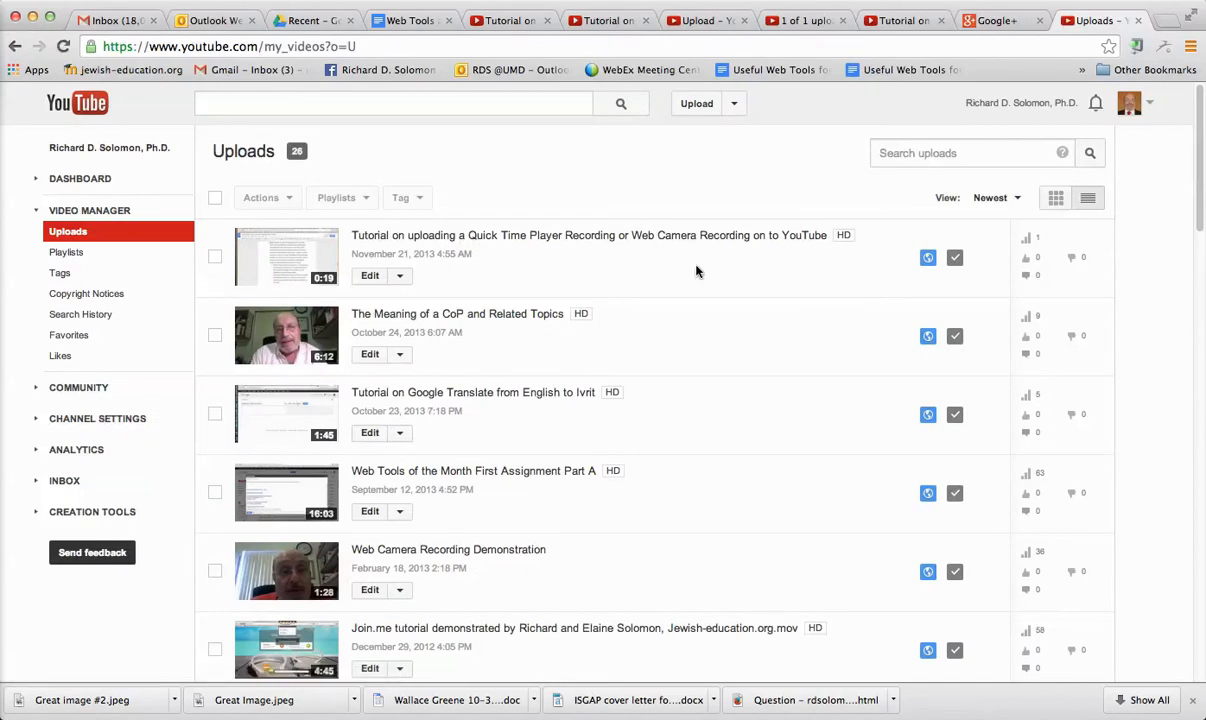
mouse_move(310, 270)
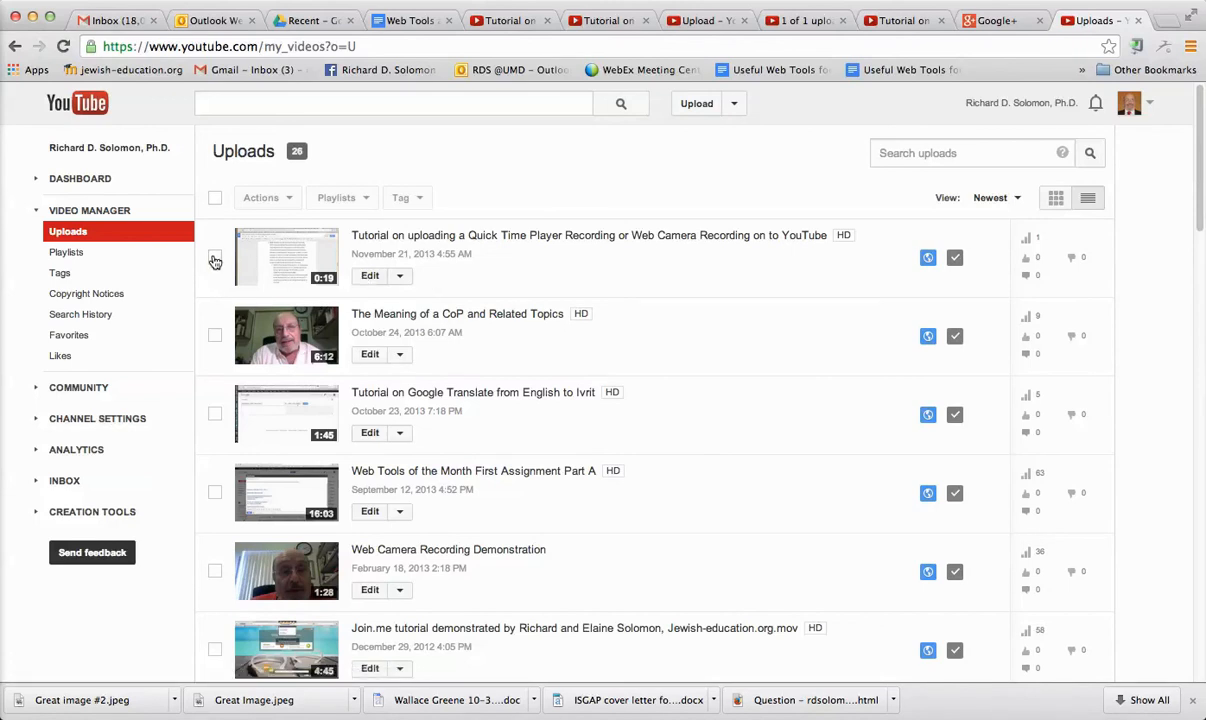
Select the 19-second Quick Time Player tutorial and show its Edit and Actions menus
left_click(214, 257)
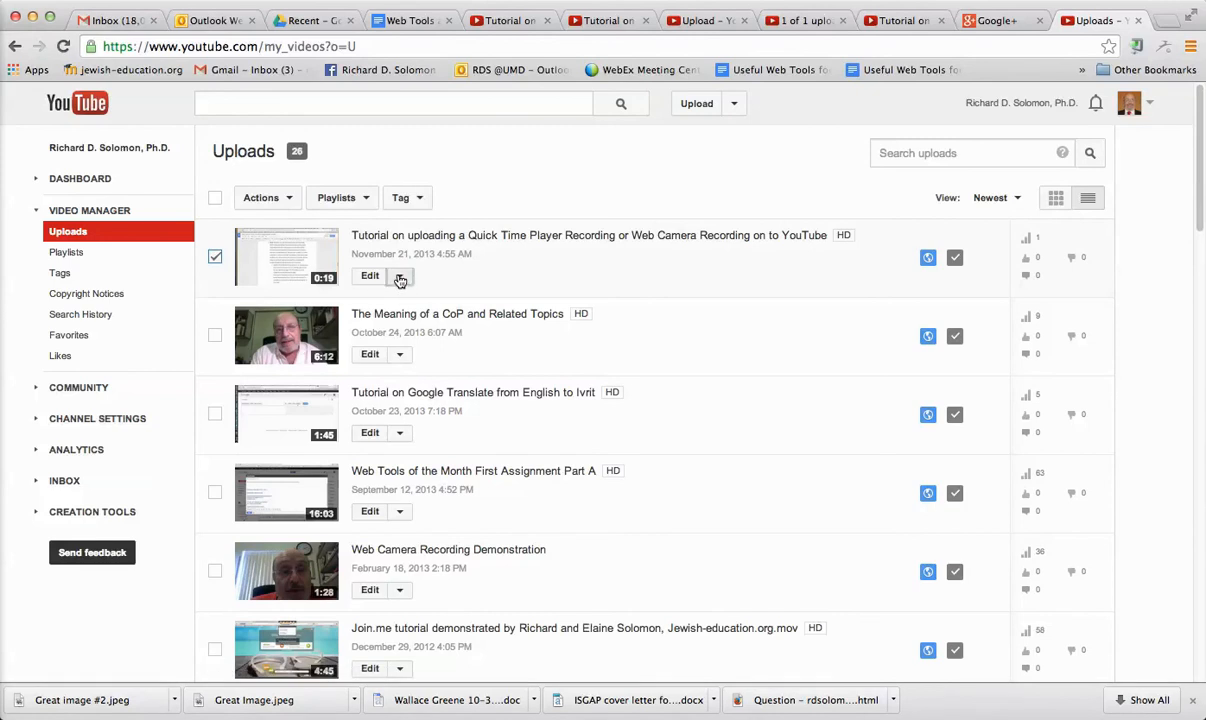
left_click(399, 275)
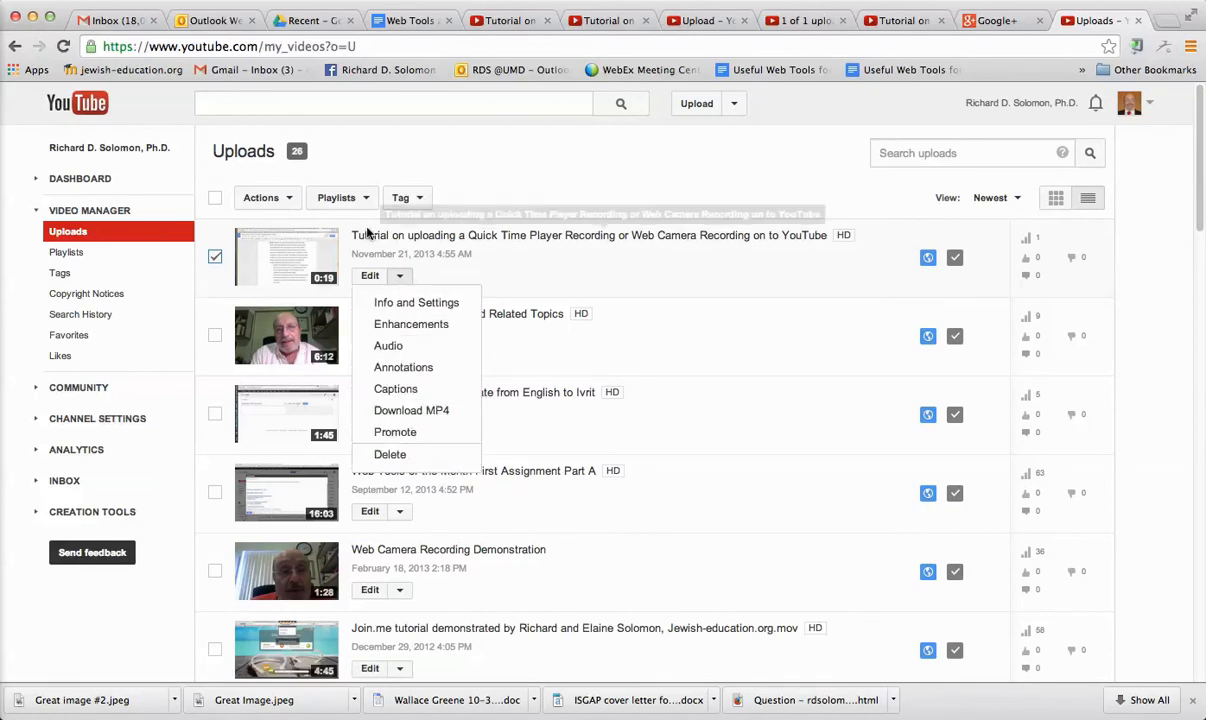
left_click(267, 197)
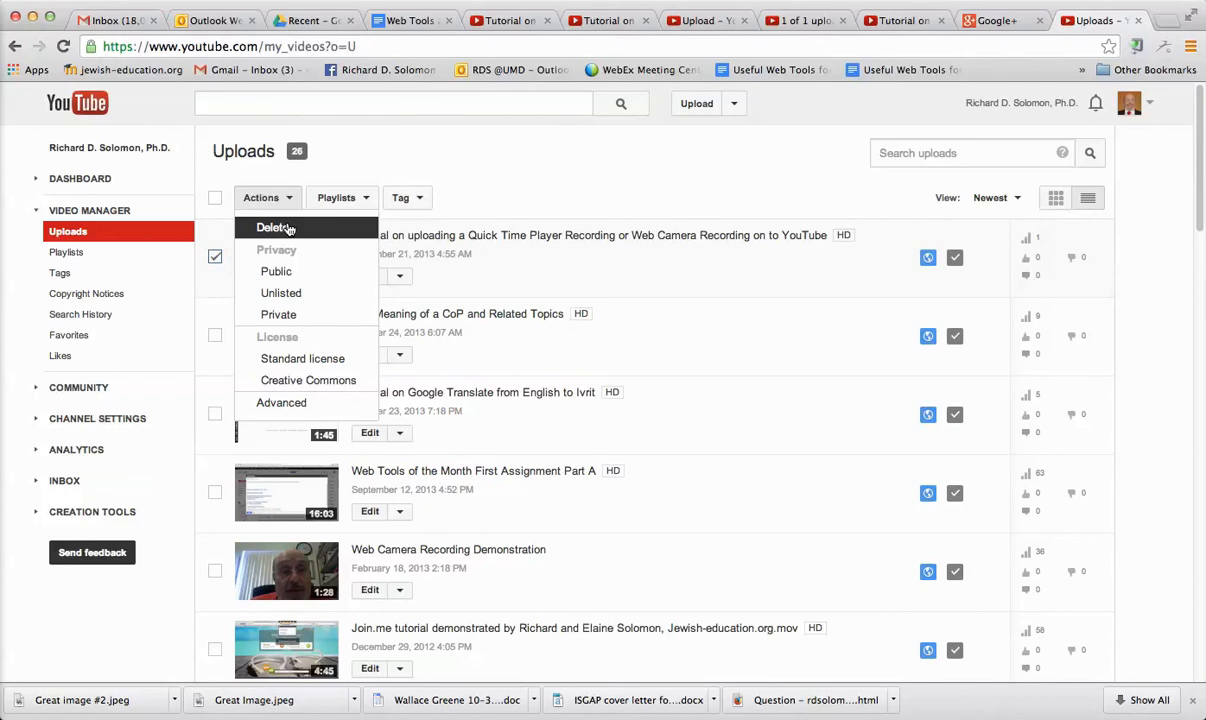
Delete the Quick Time Player tutorial and confirm with 'Yes, delete'
left_click(272, 227)
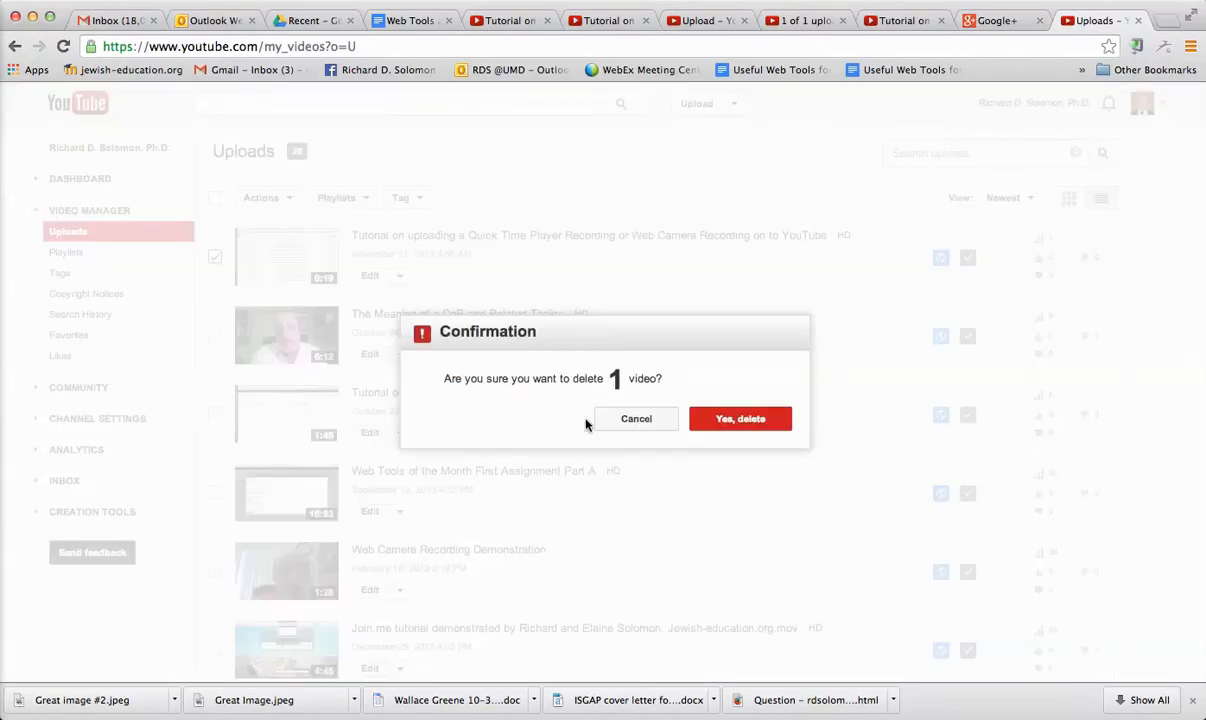
mouse_move(690, 415)
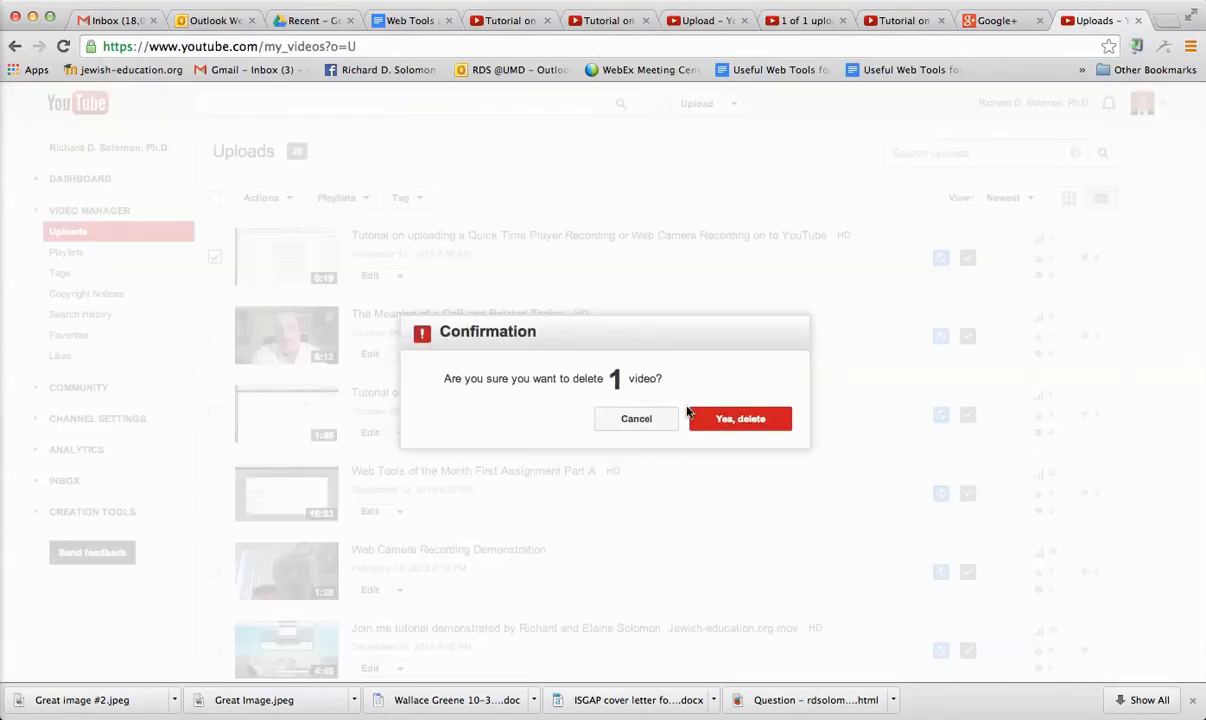
left_click(740, 418)
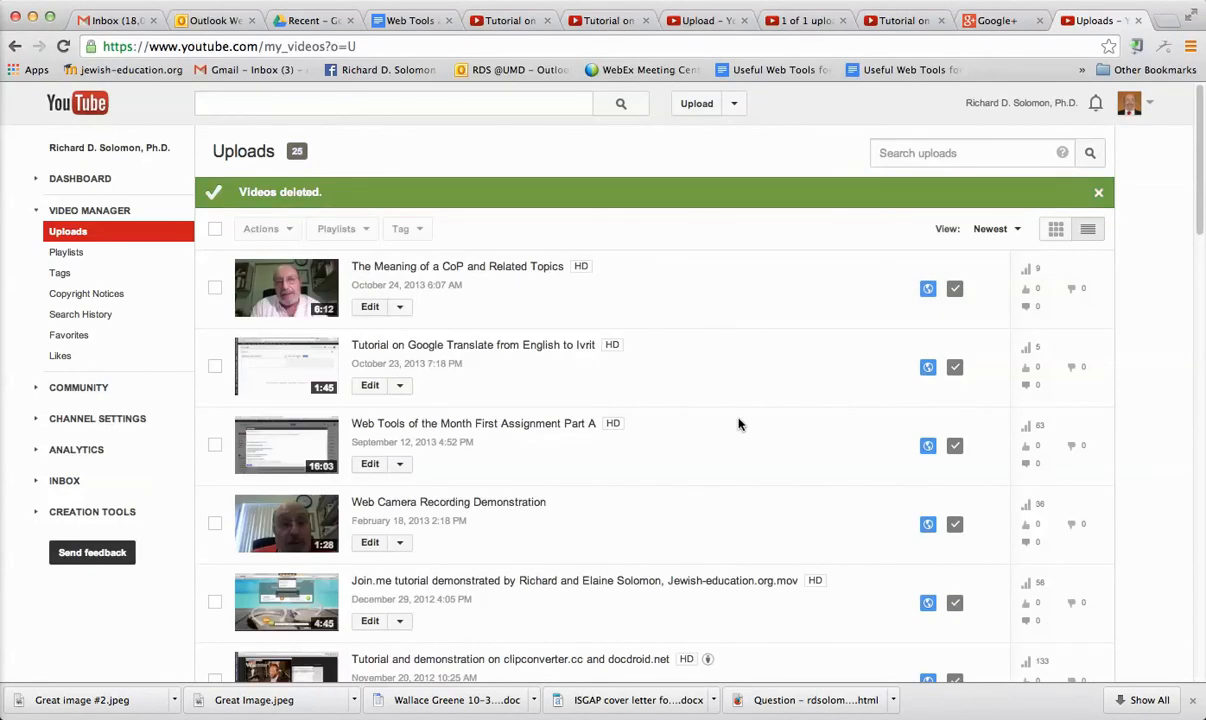
mouse_move(1030, 128)
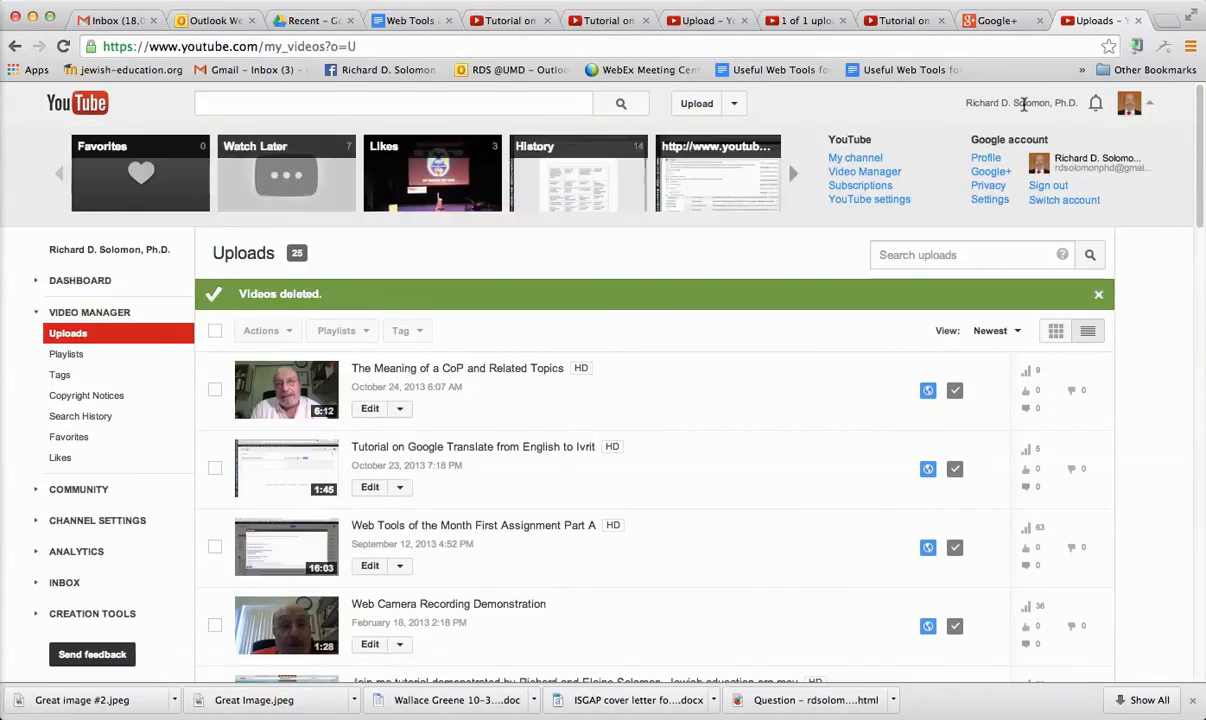
mouse_move(897, 140)
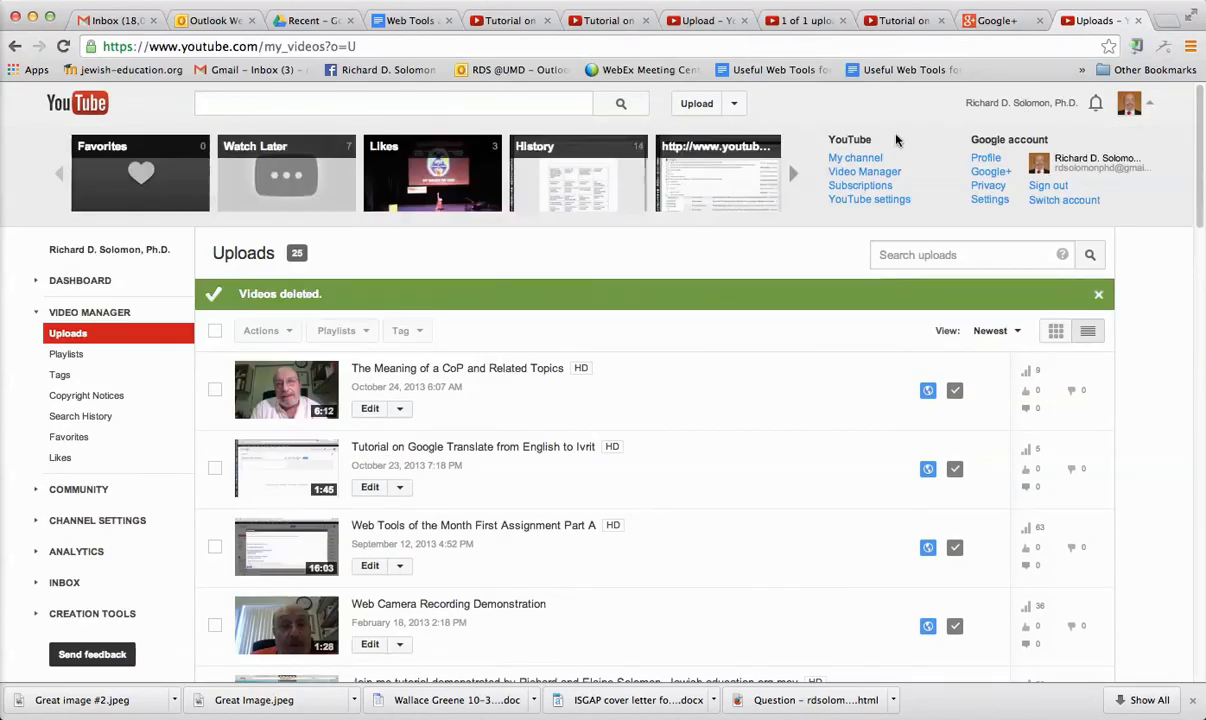
Close the account panel, then select the Google Translate tutorial and show its Actions and Edit menus
left_click(864, 171)
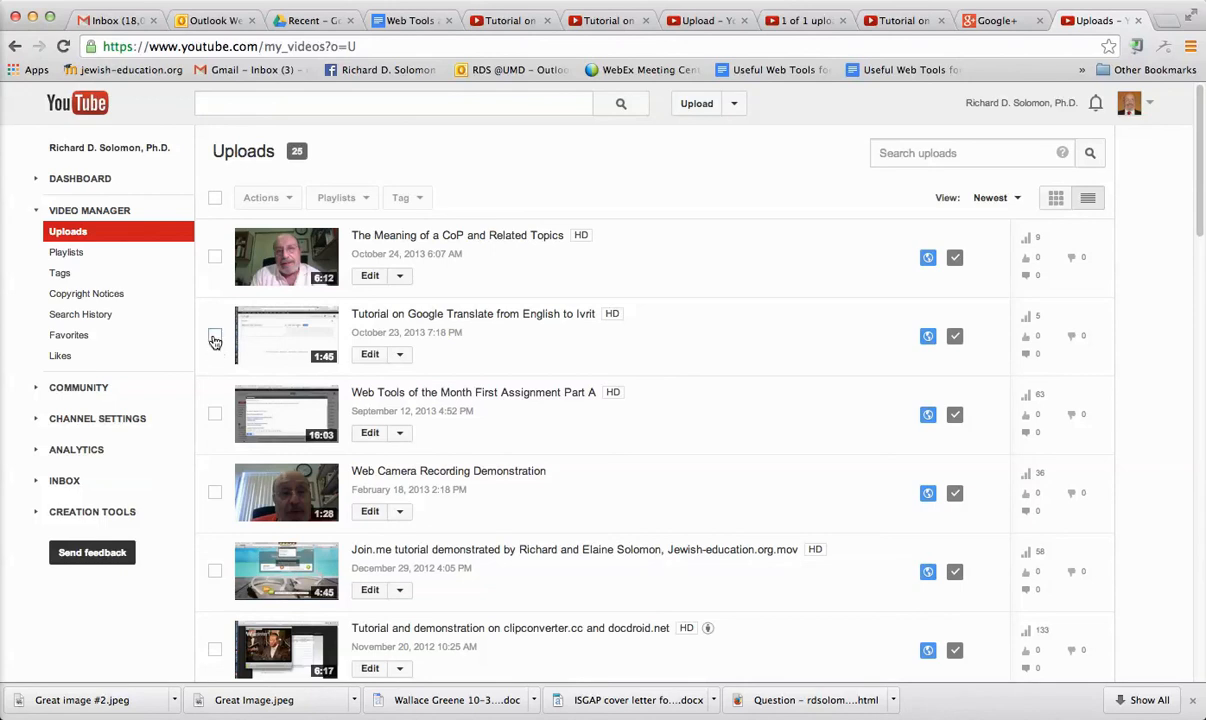
left_click(214, 335)
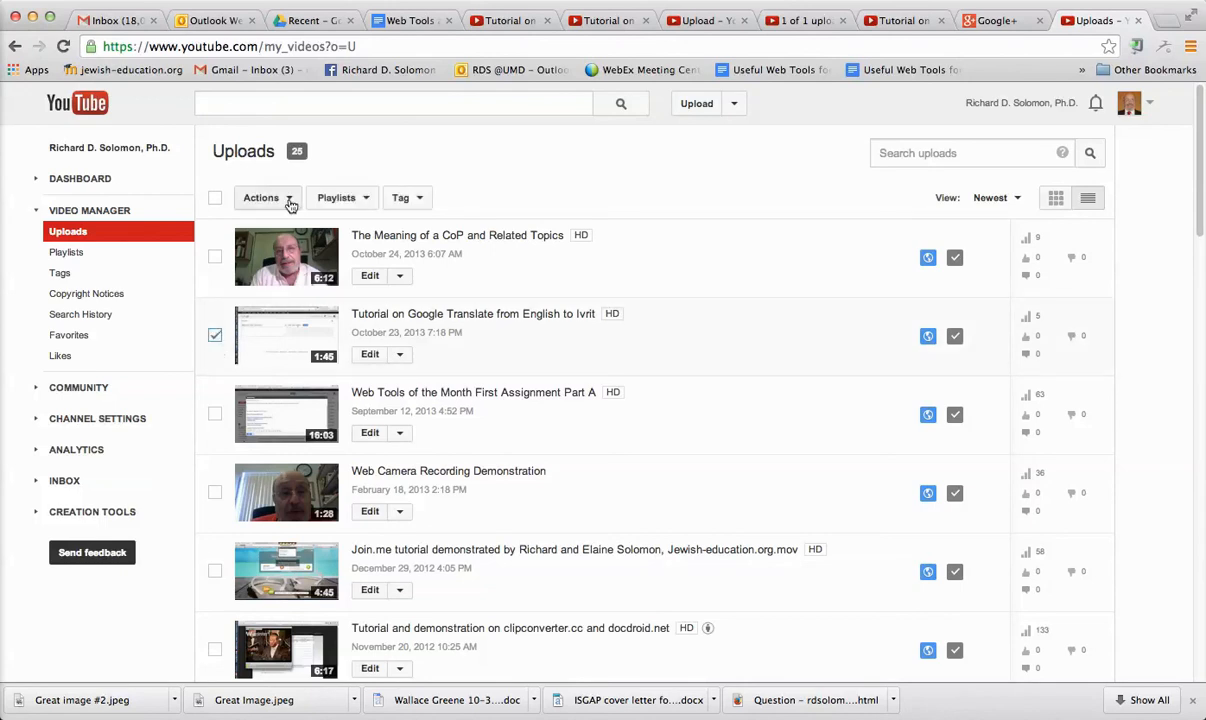
left_click(261, 197)
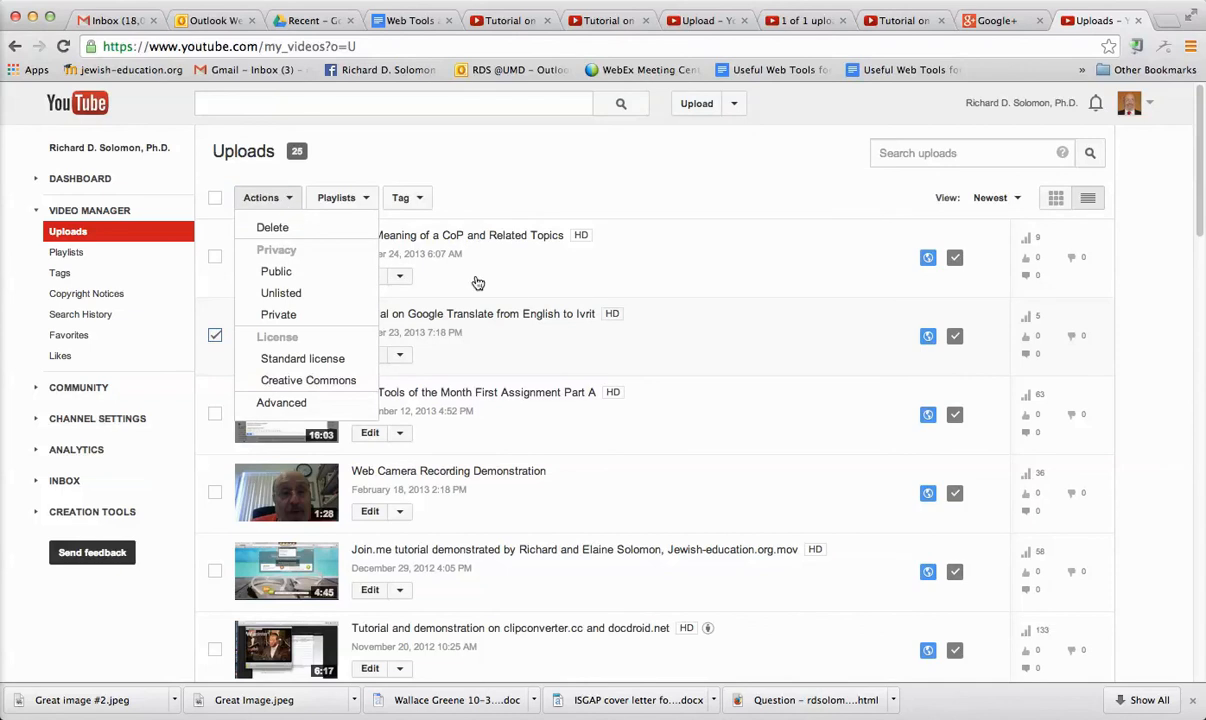
left_click(399, 354)
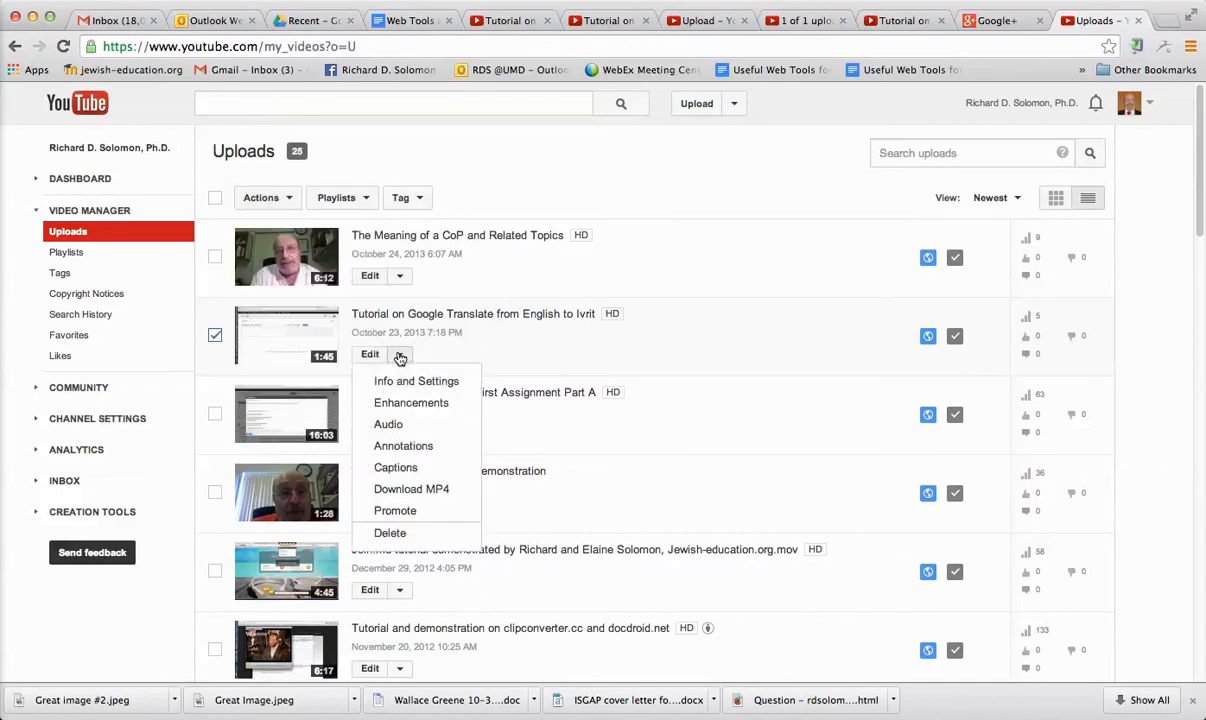
mouse_move(390, 532)
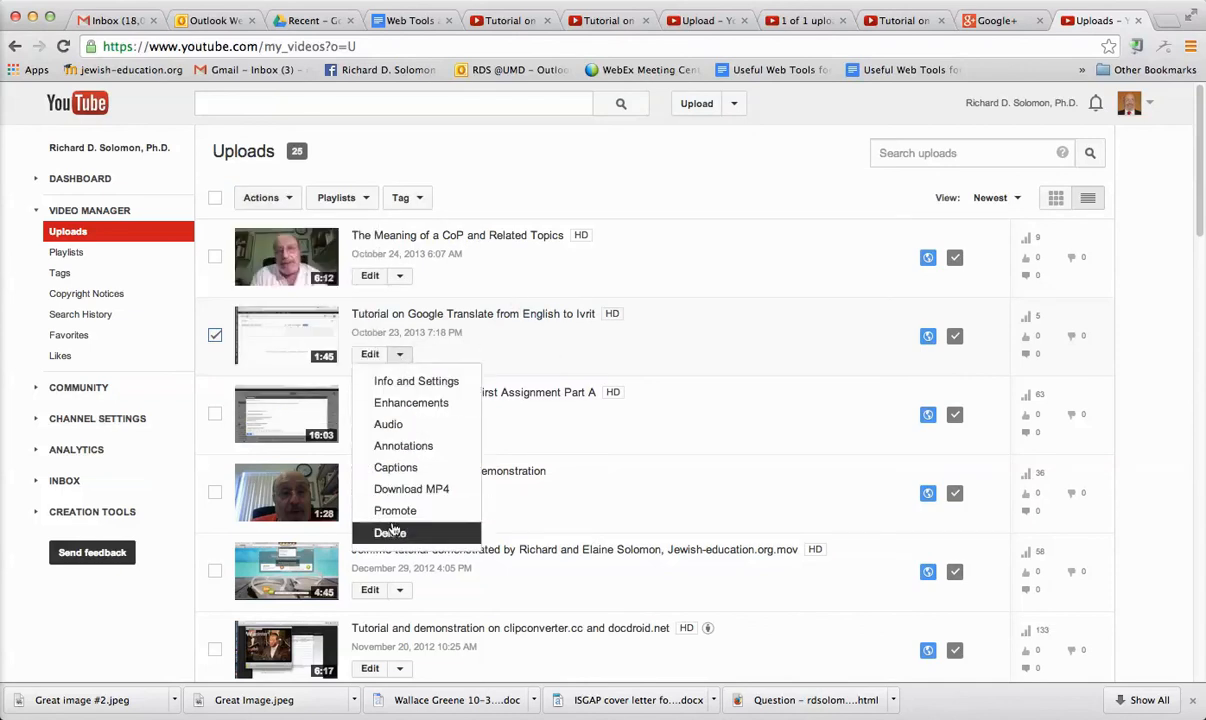